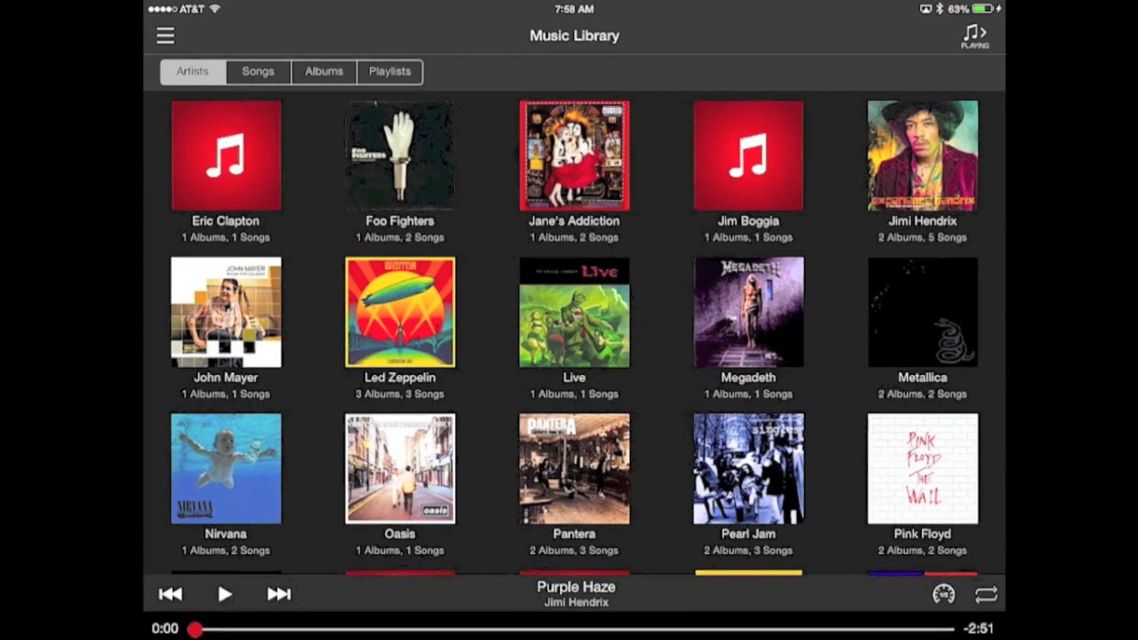
- Start playback of the Purple Haze track from the music library
left_click(165, 34)
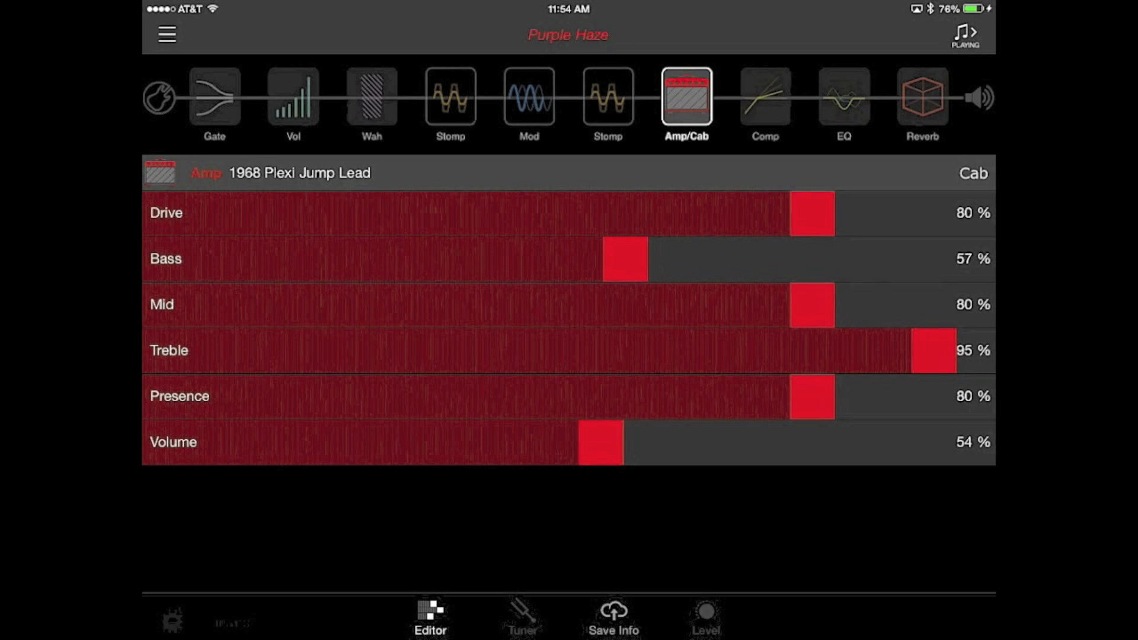
- Raise the 1968 Plexi Jump Lead amp's tone sliders toward 80% drive and 95% treble
left_click_drag(625, 259, 814, 259)
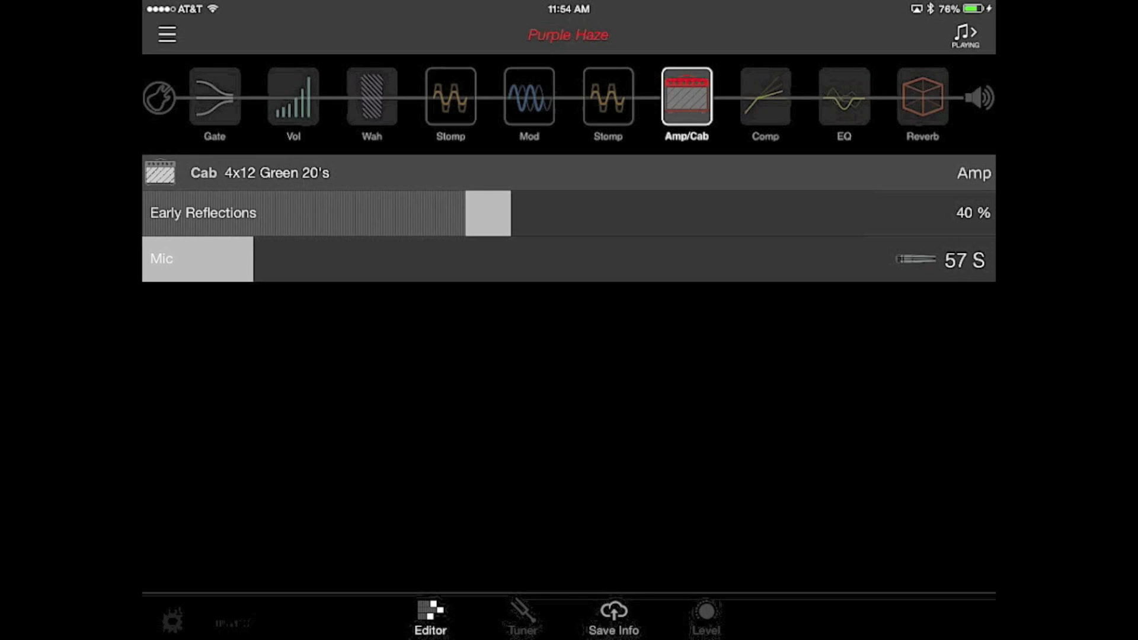
- Lower the 4x12 Green 20's cabinet's early reflections to 40%
left_click_drag(489, 213, 450, 212)
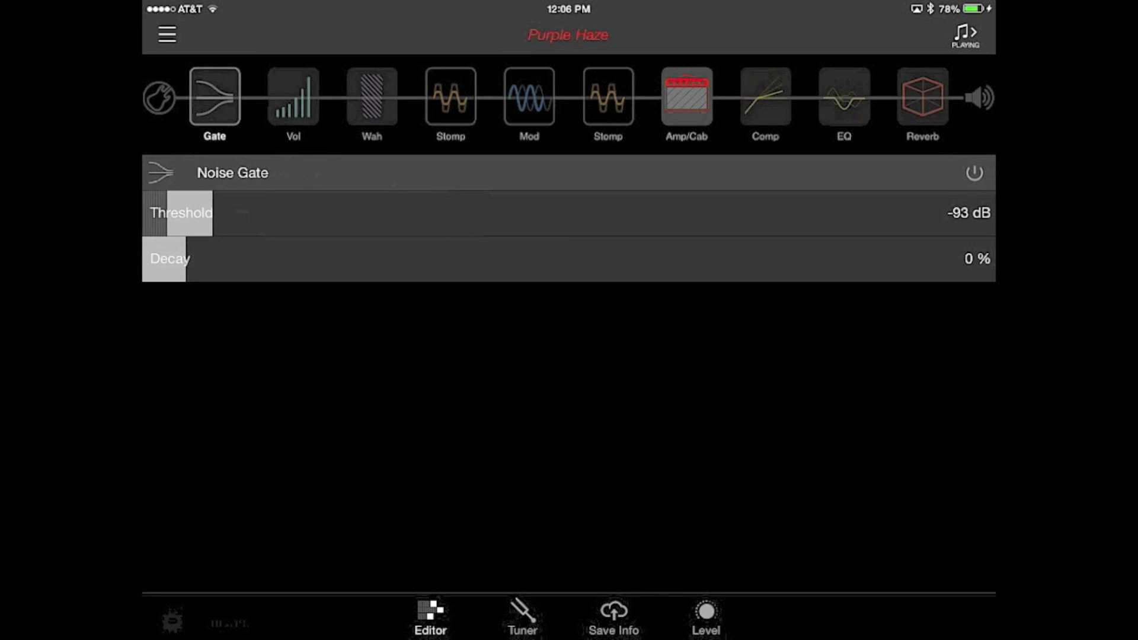
- Tighten the noise gate to a -67 dB threshold with 80% decay
left_click_drag(195, 212, 351, 212)
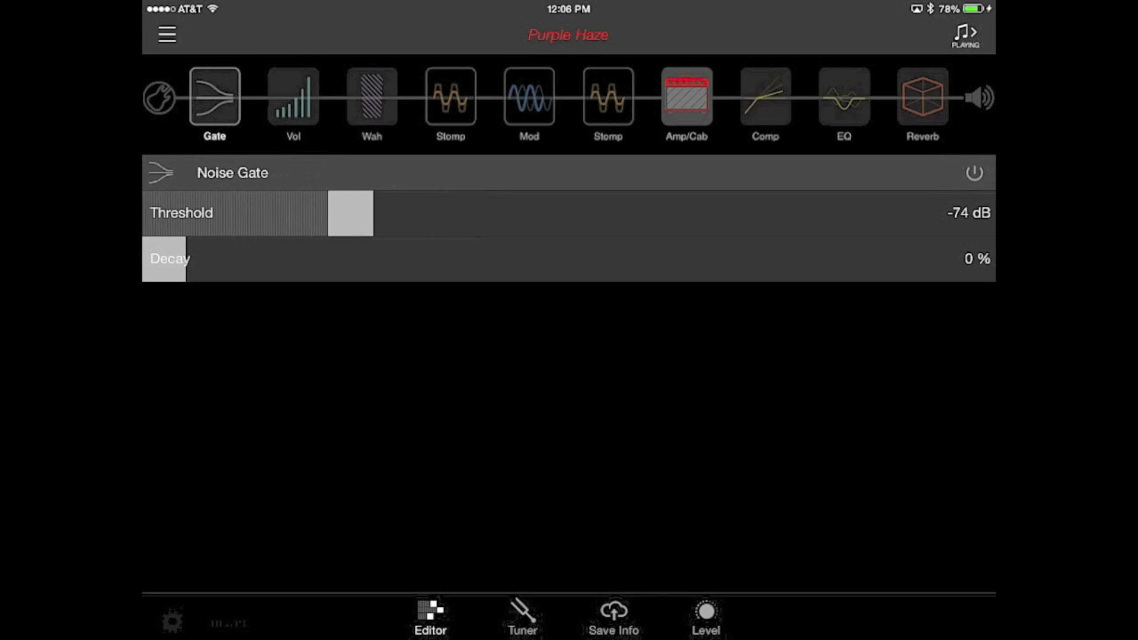
left_click_drag(163, 258, 813, 259)
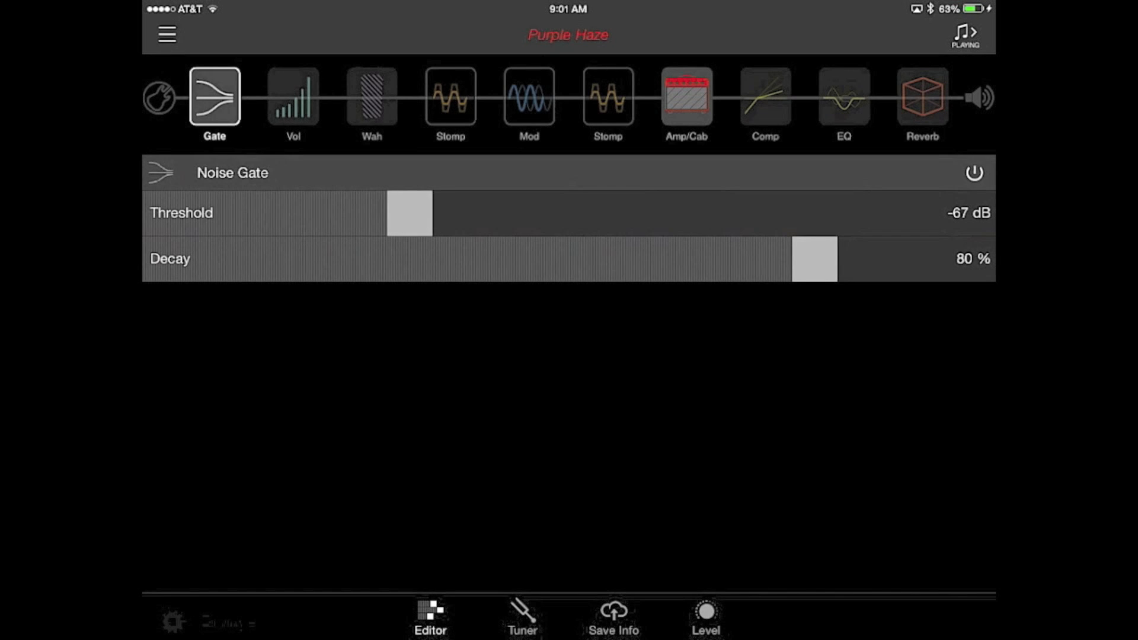
left_click(293, 98)
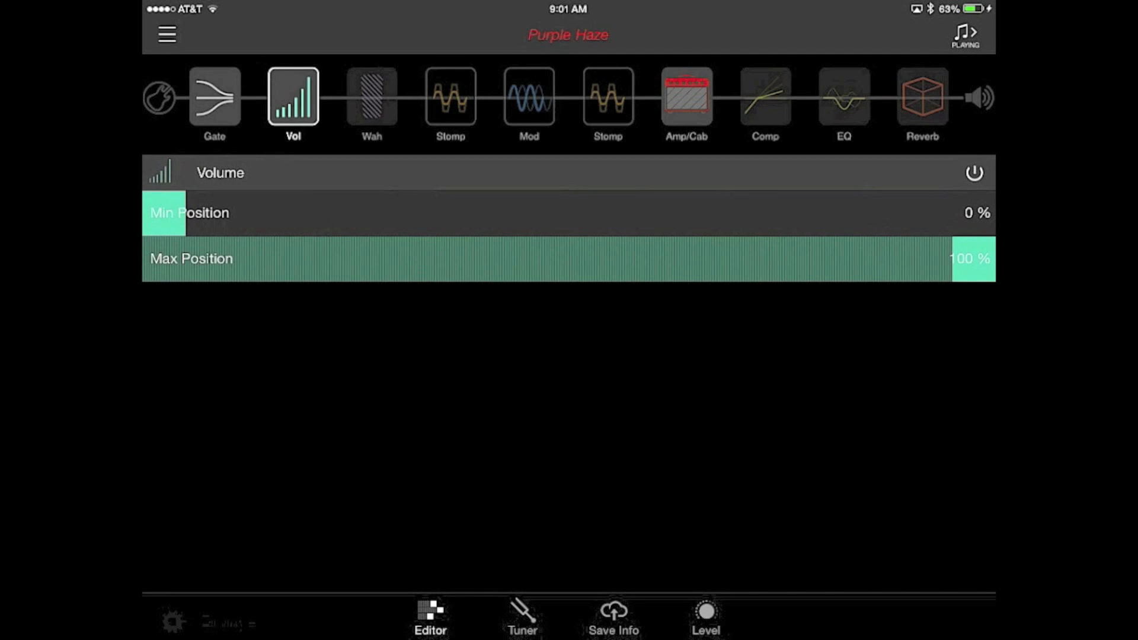
- Swap the wah pedal for the Chrome Custom model and confirm
left_click(371, 97)
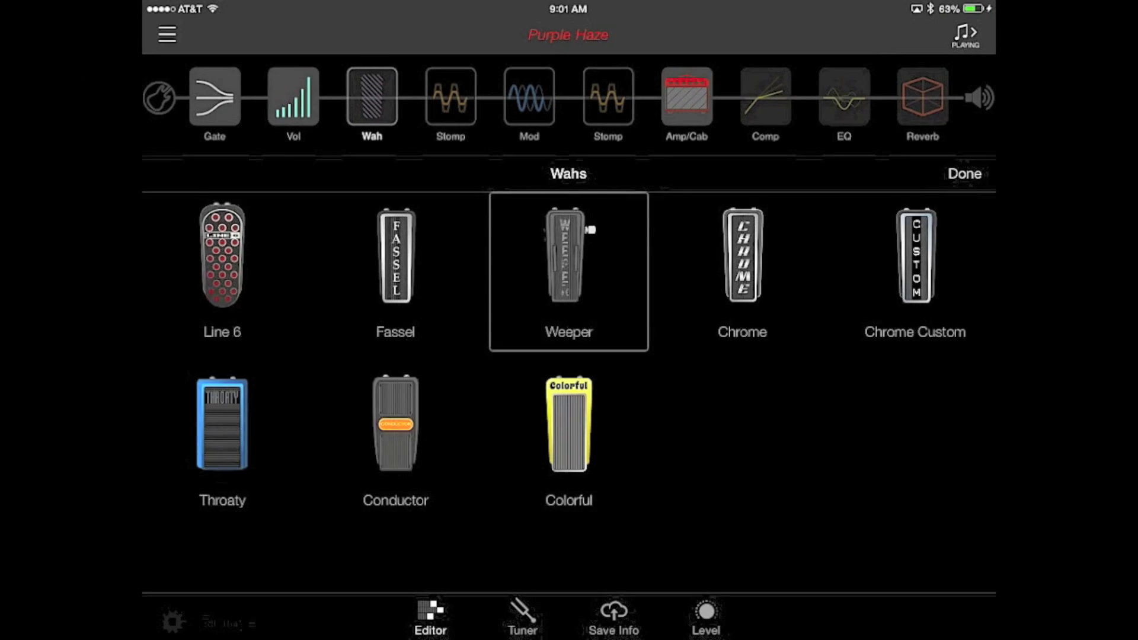
left_click(914, 256)
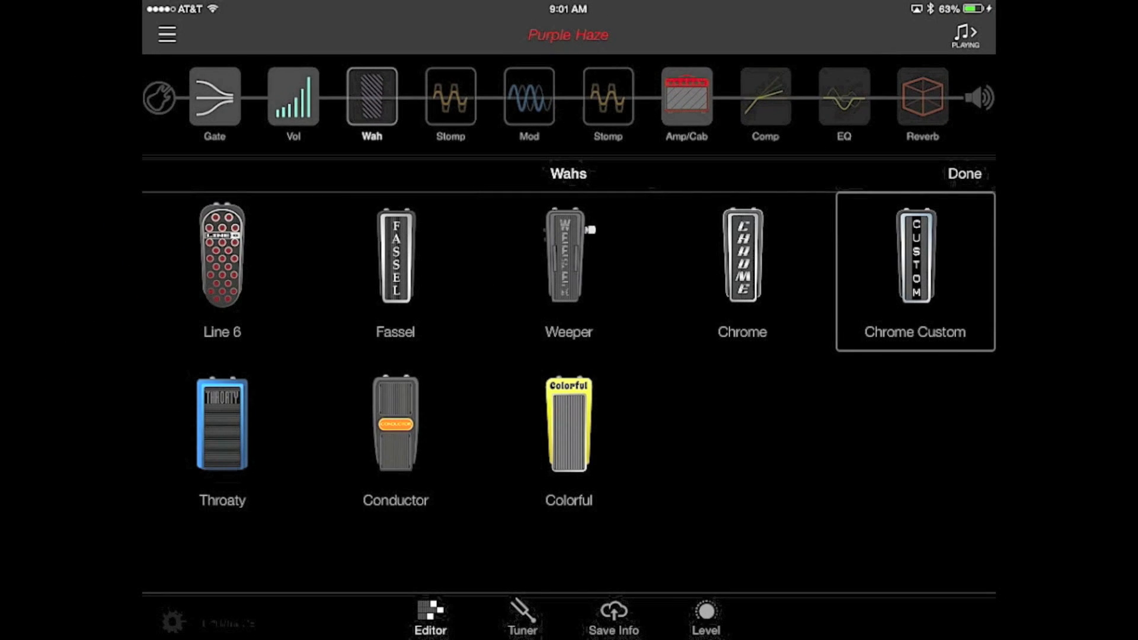
left_click(964, 174)
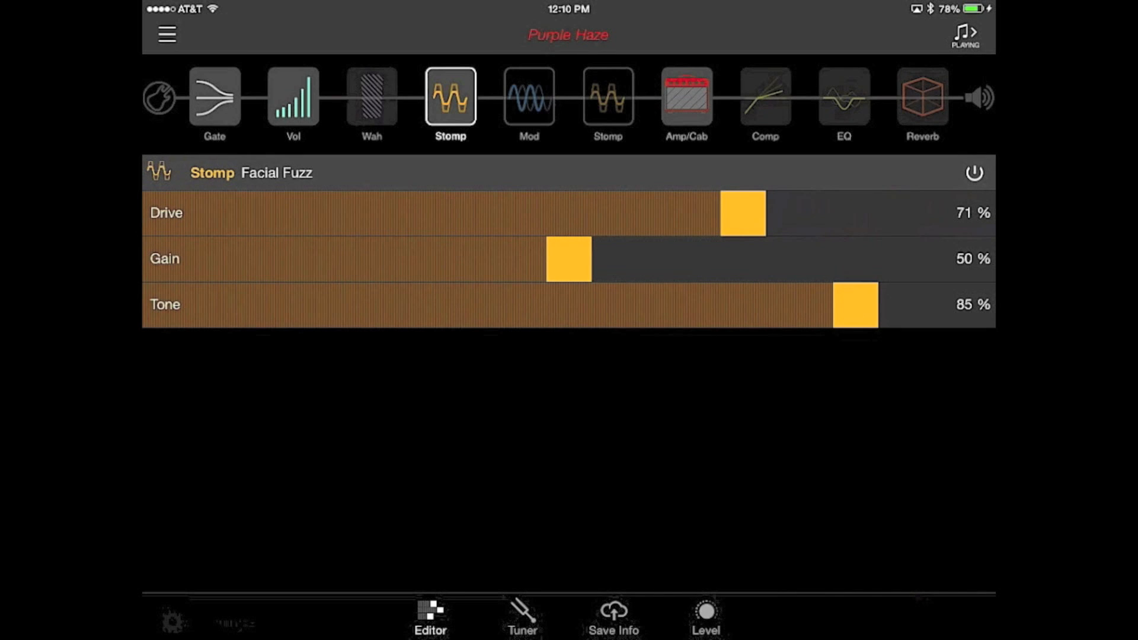
- Nudge the Facial Fuzz gain down to 49%
left_click_drag(571, 260, 562, 260)
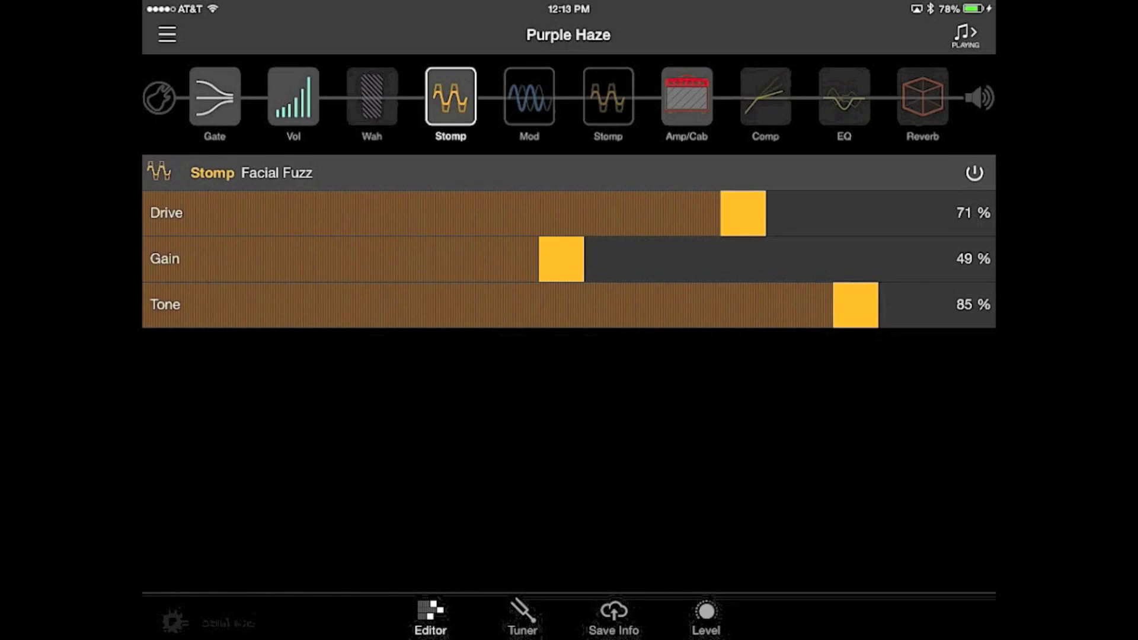
left_click(528, 101)
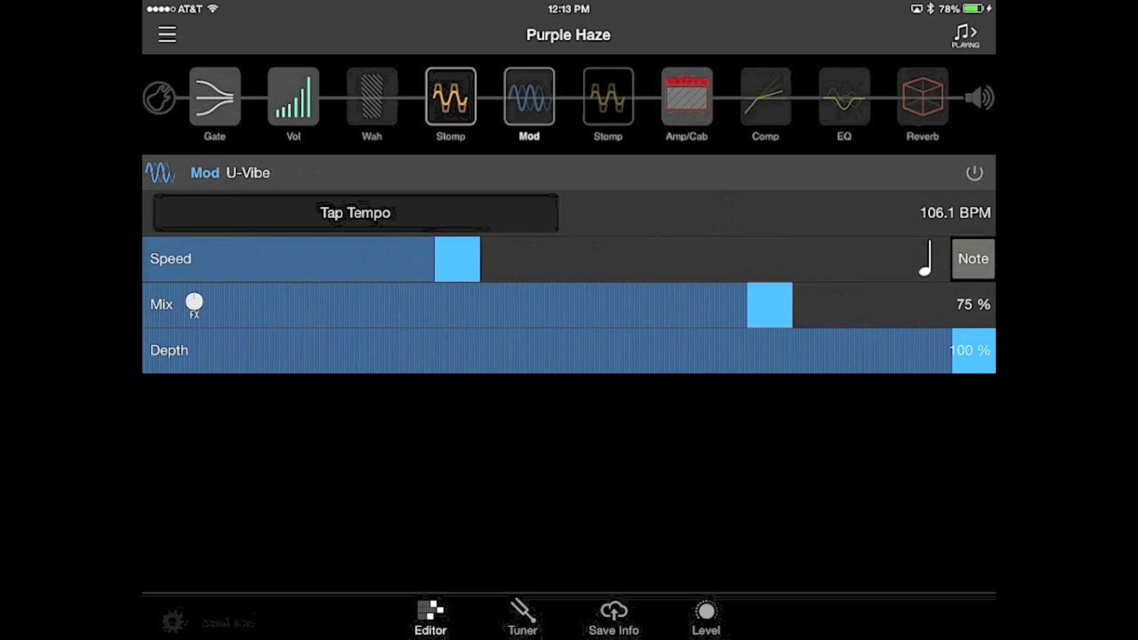
left_click(527, 98)
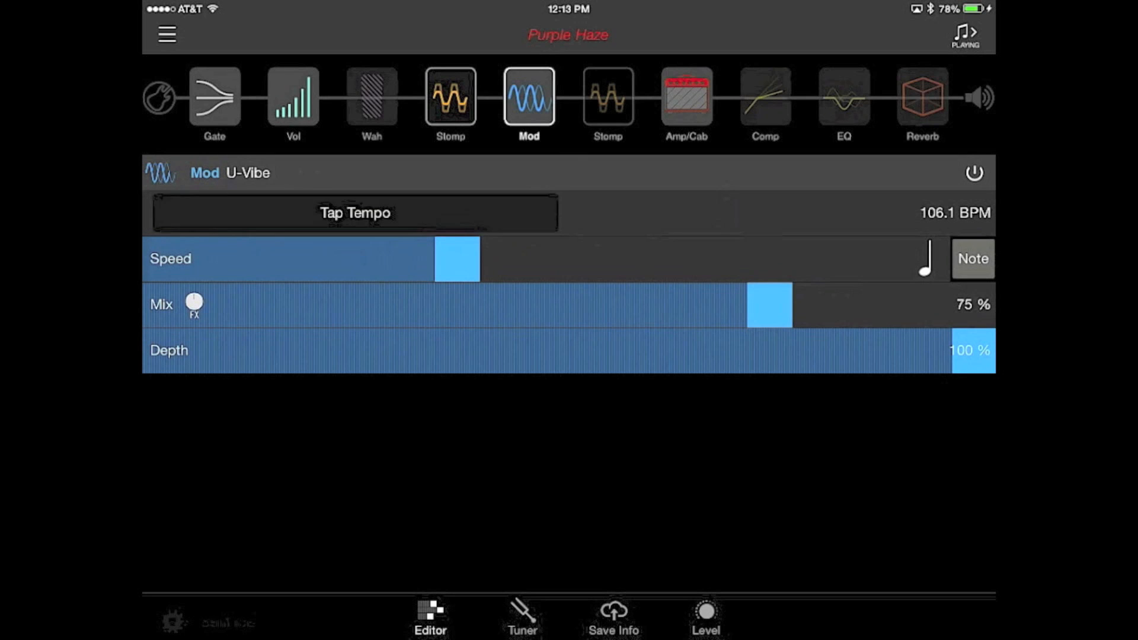
left_click(354, 213)
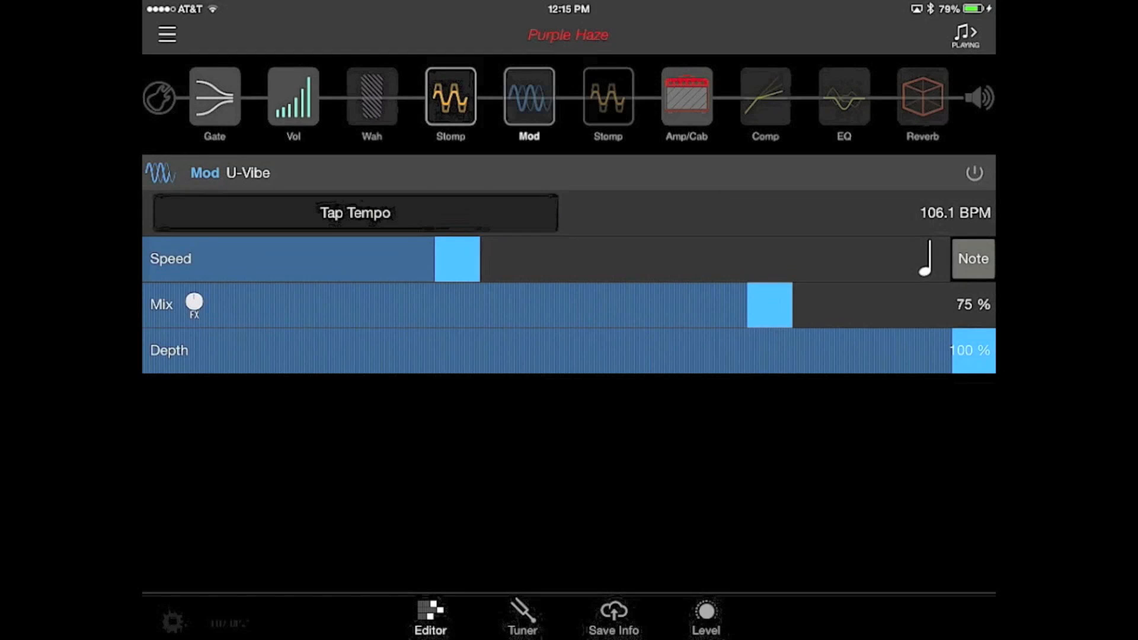
left_click(607, 96)
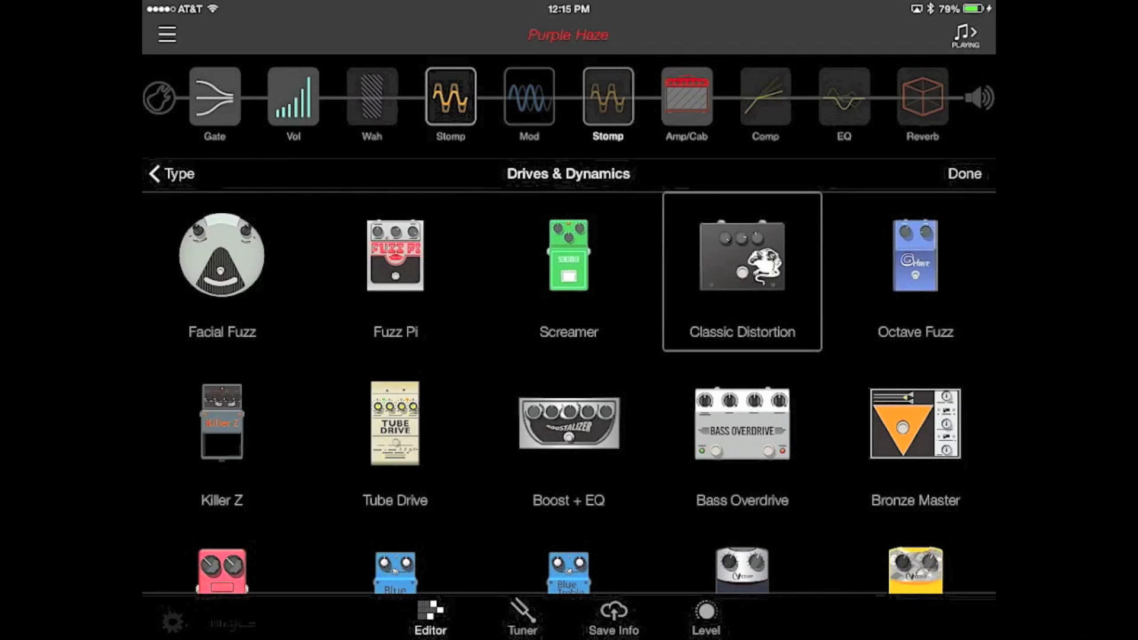
- Load an Octave Fuzz in the second stomp at 82% drive, 63% gain, 61% tone
left_click(914, 253)
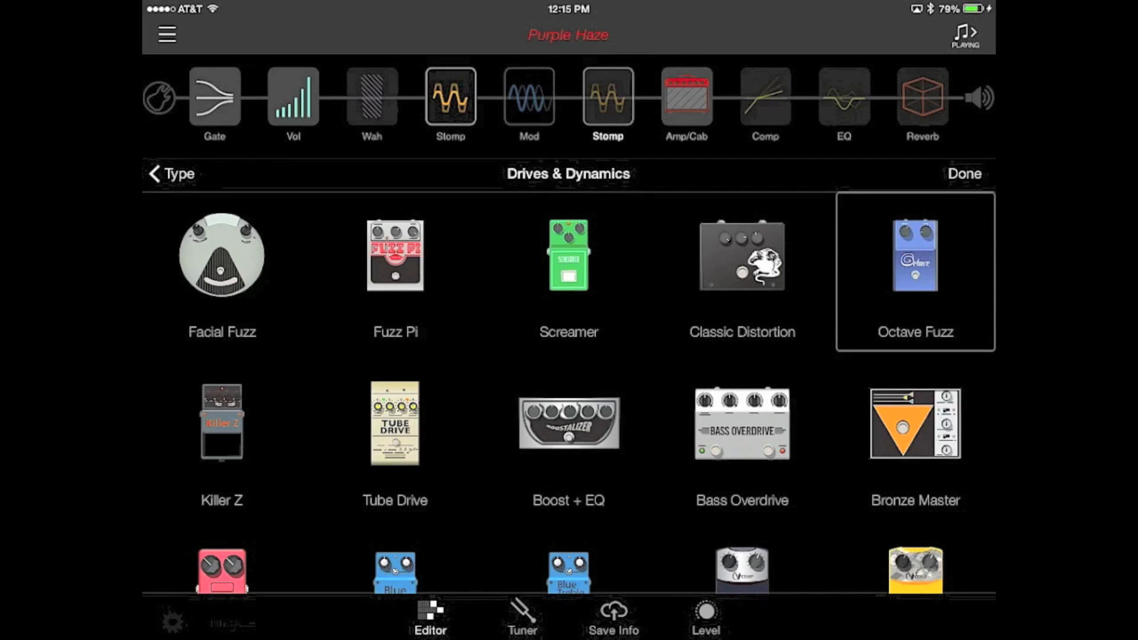
left_click(965, 173)
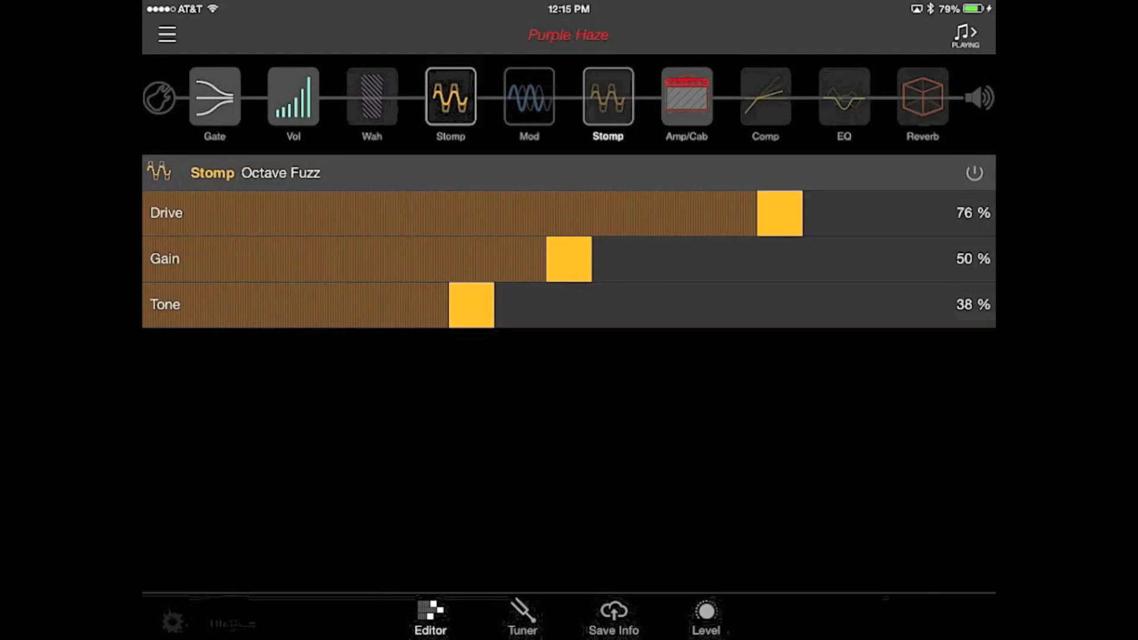
left_click(607, 97)
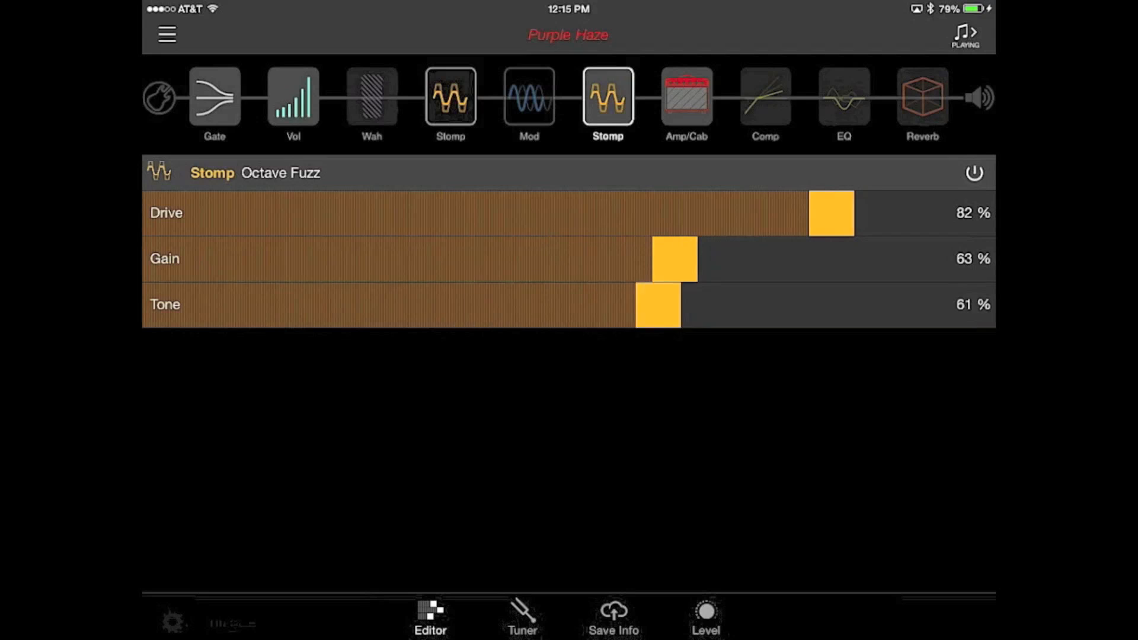
left_click_drag(660, 305, 708, 305)
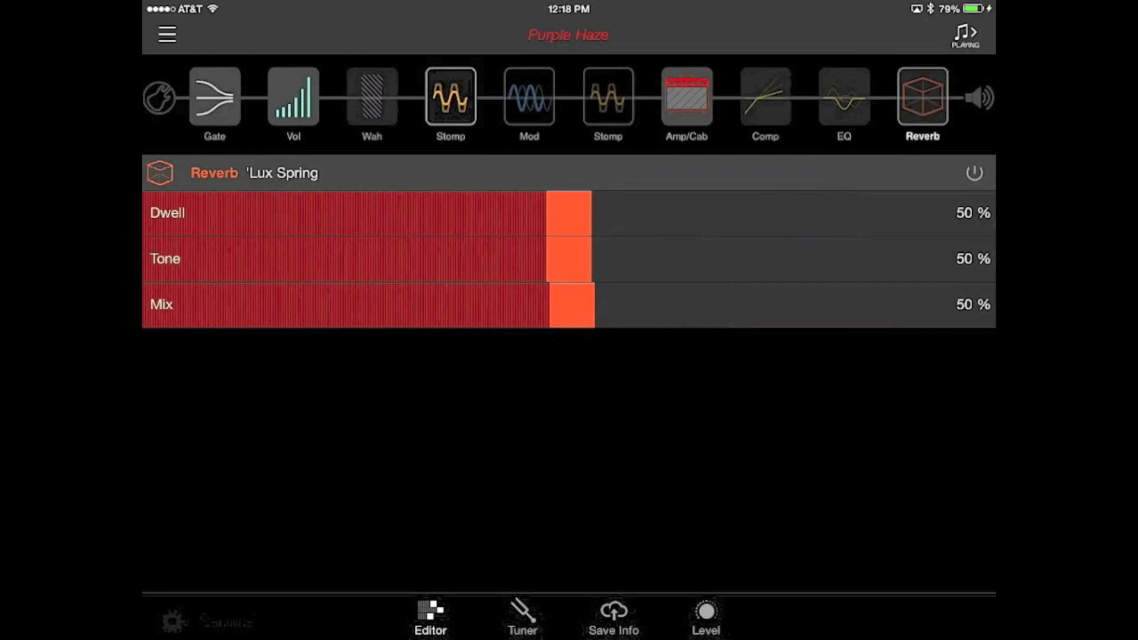
- Switch reverb to an active Small Room with 100% decay and 85% pre delay
left_click(283, 173)
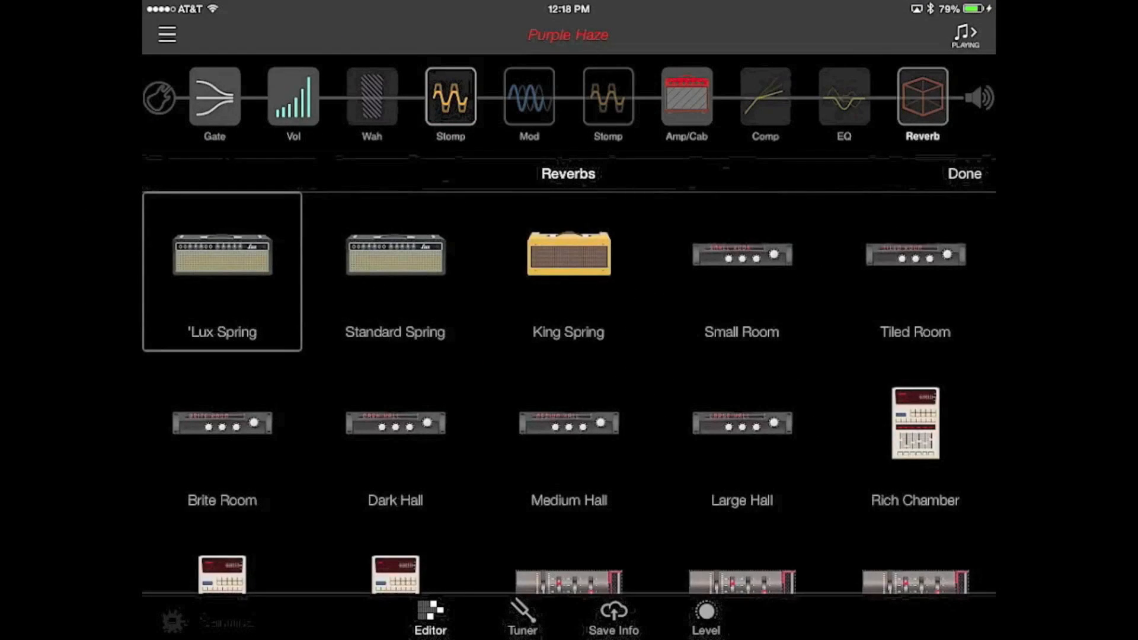
left_click(741, 273)
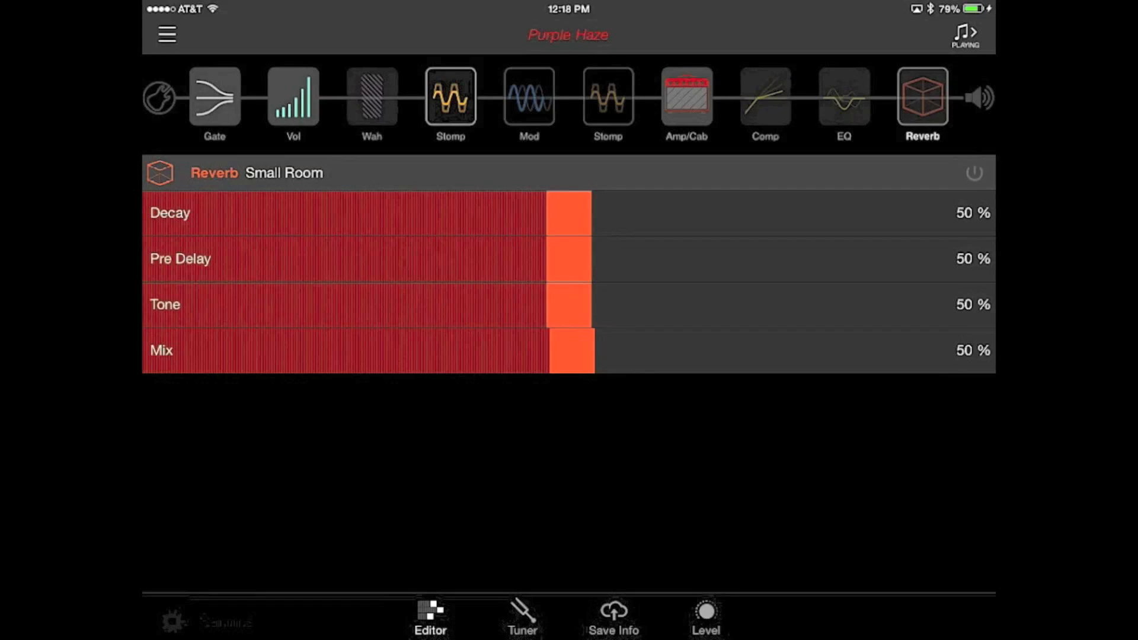
left_click(920, 98)
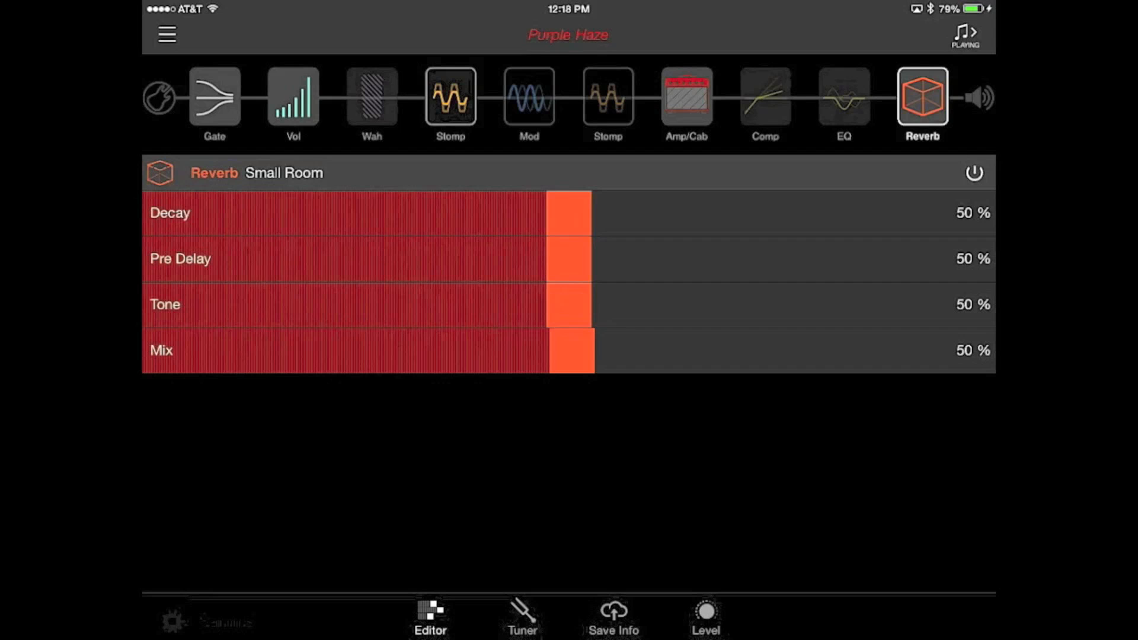
left_click_drag(571, 212, 988, 212)
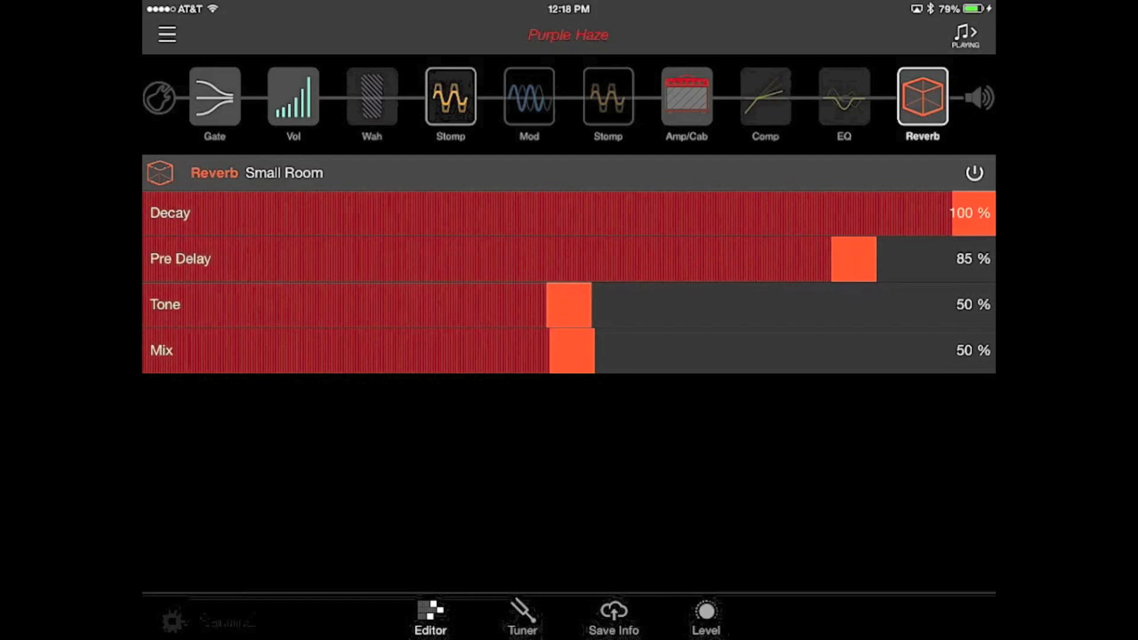
left_click_drag(570, 305, 814, 305)
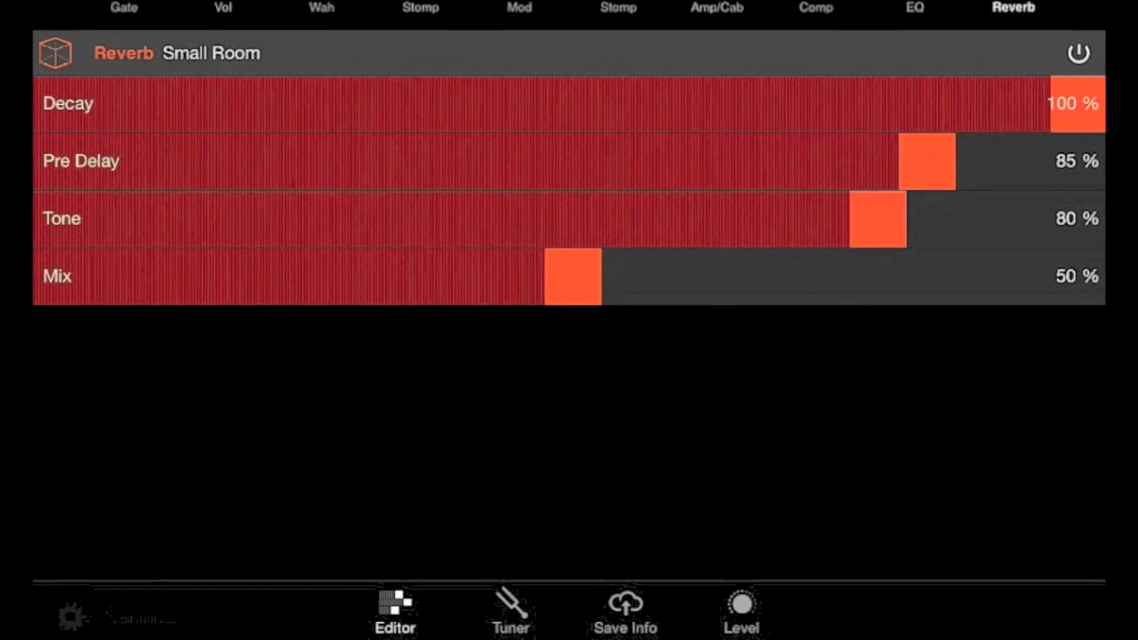
- Auto-fill the Purple Haze song info with Jimi Hendrix, Rock style
left_click(626, 609)
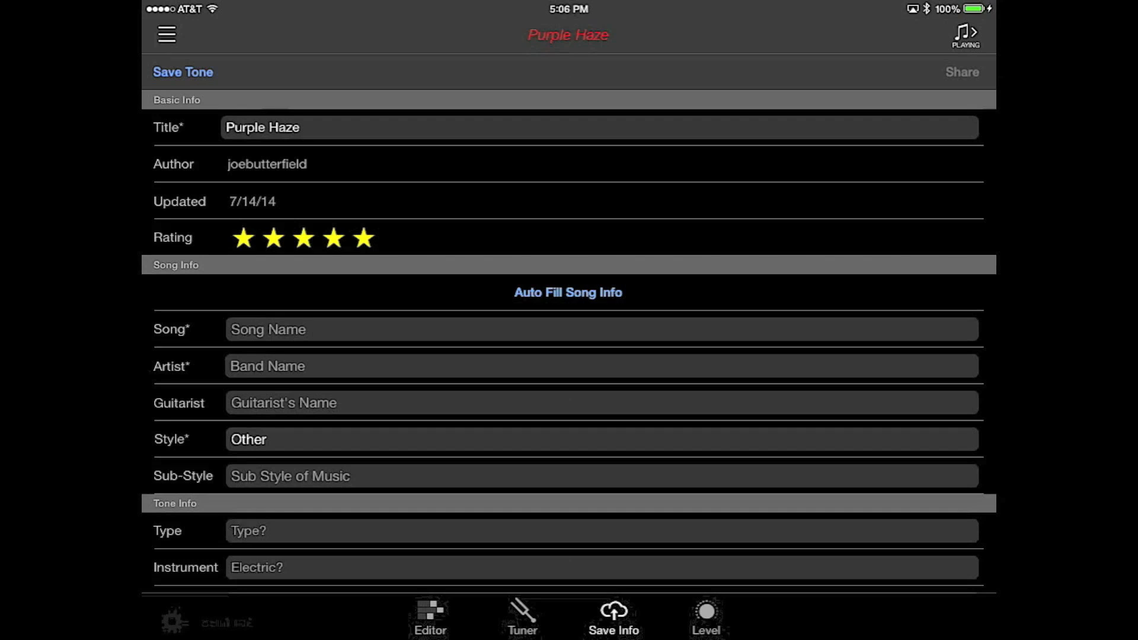
left_click(568, 291)
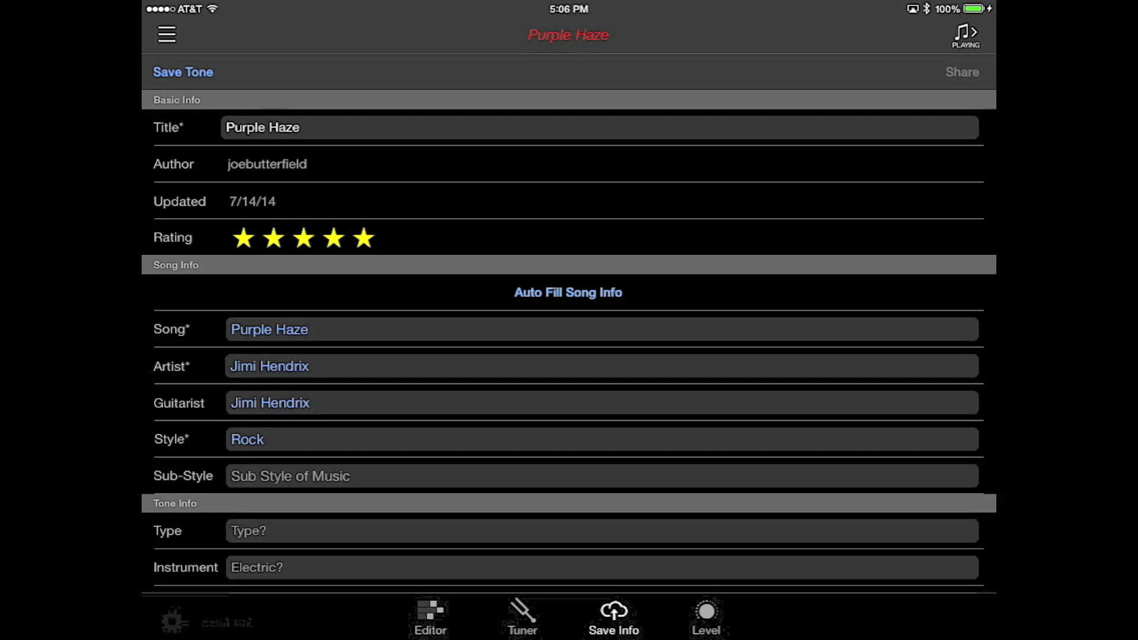
scroll("down", 3)
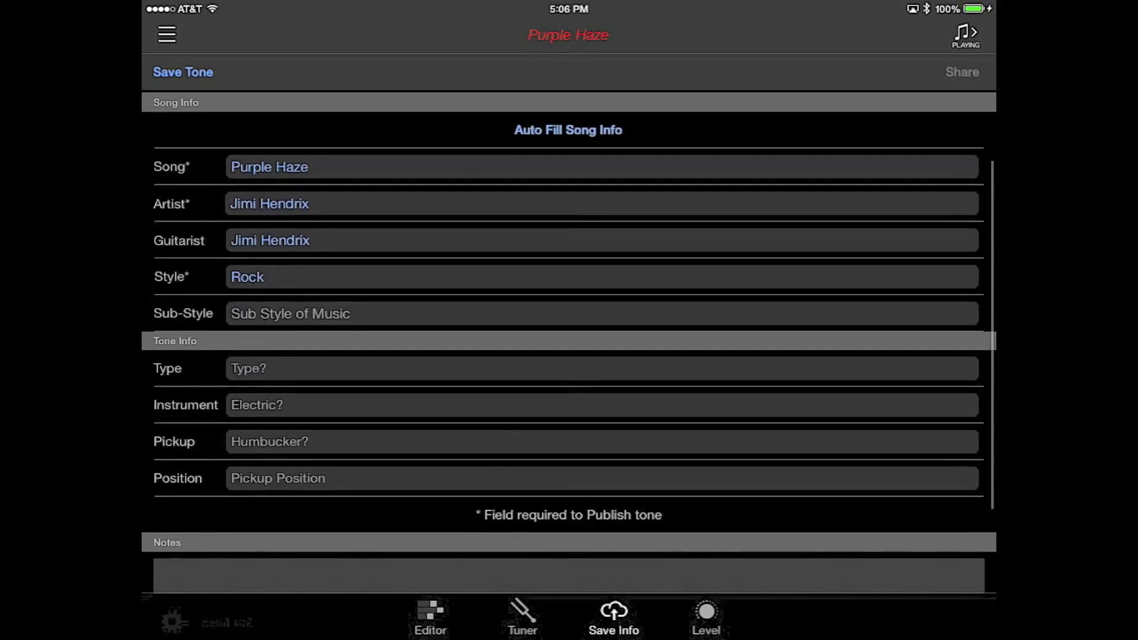
scroll("down", 3)
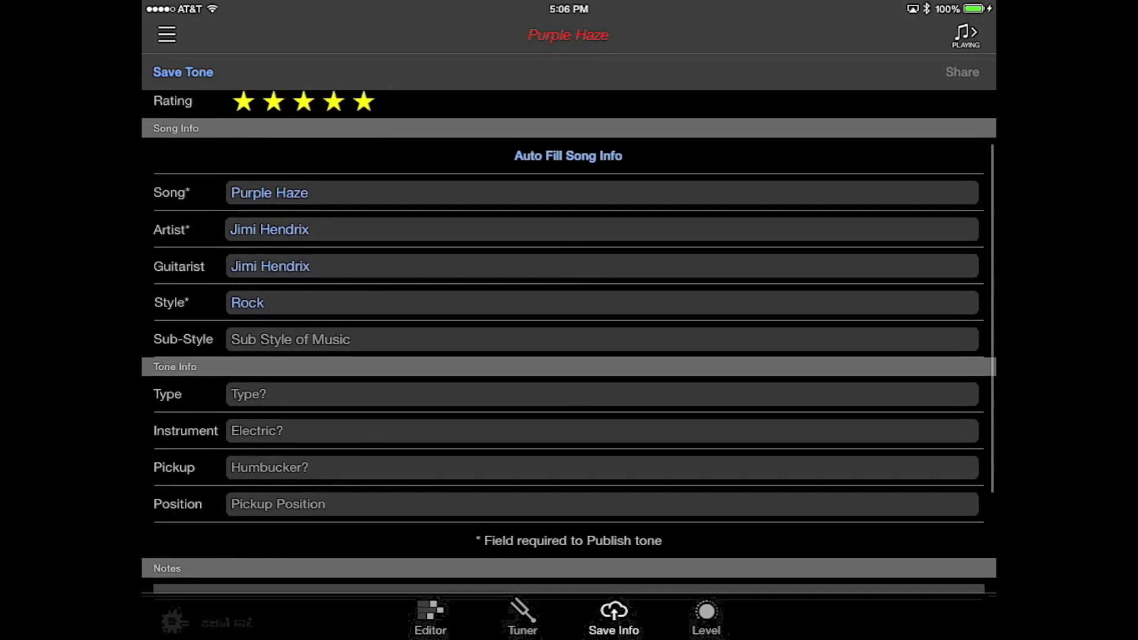
scroll("down", 3)
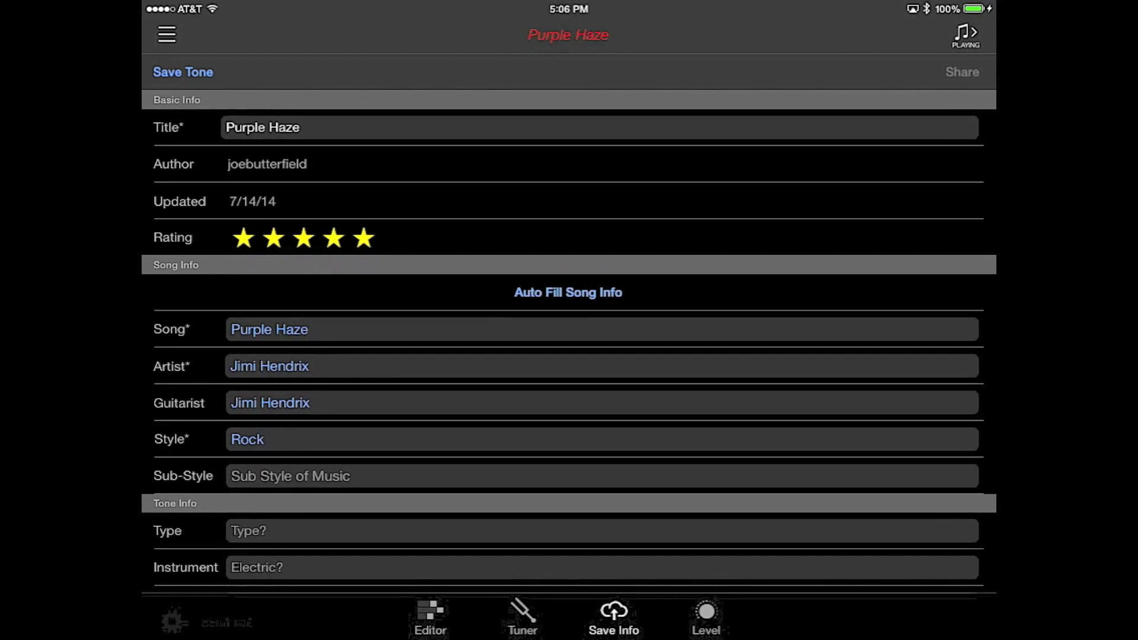
- Save the Purple Haze tone and bring up its sharing options
left_click(568, 291)
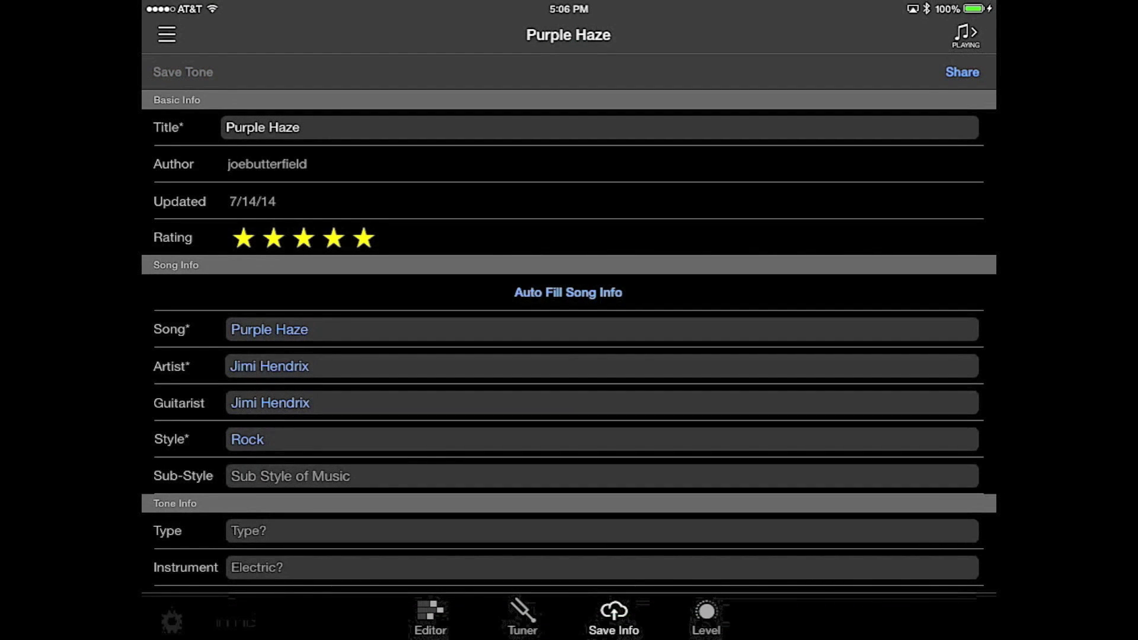
left_click(961, 73)
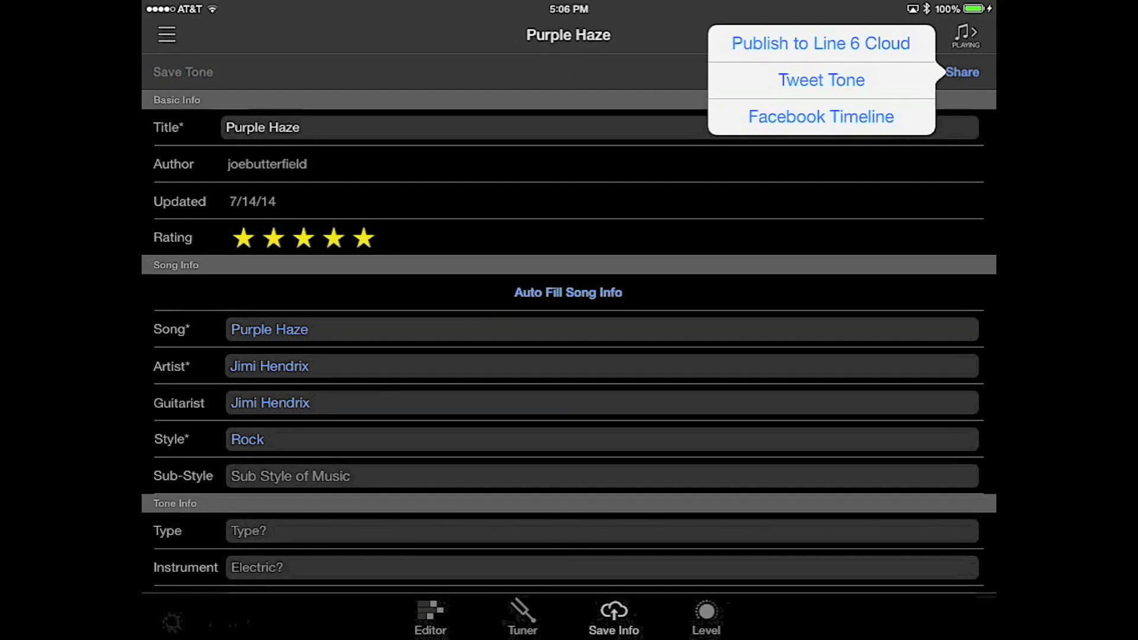